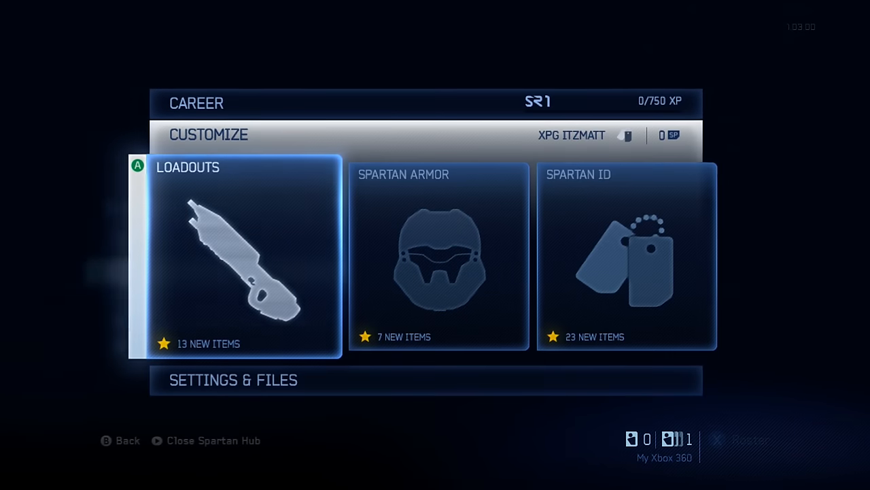
Drag the 4D530919.gpd icon into the second desktop icon column beside the folders.
click(439, 255)
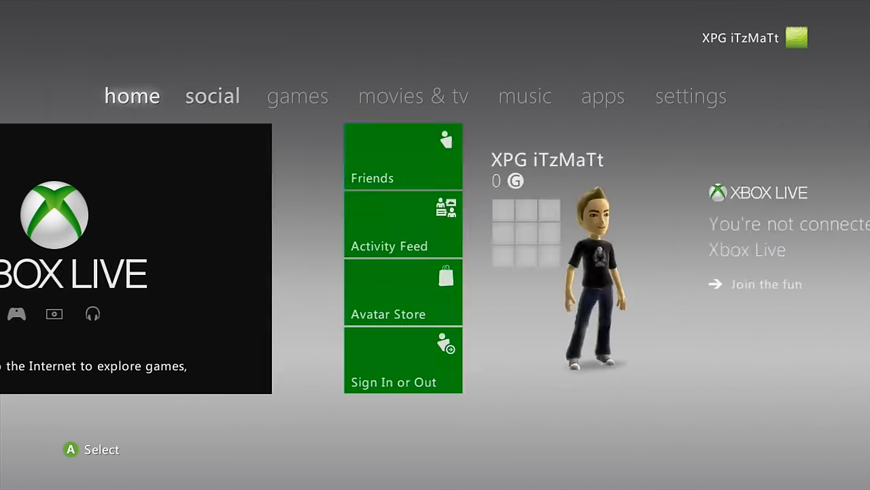
scroll(left, 3)
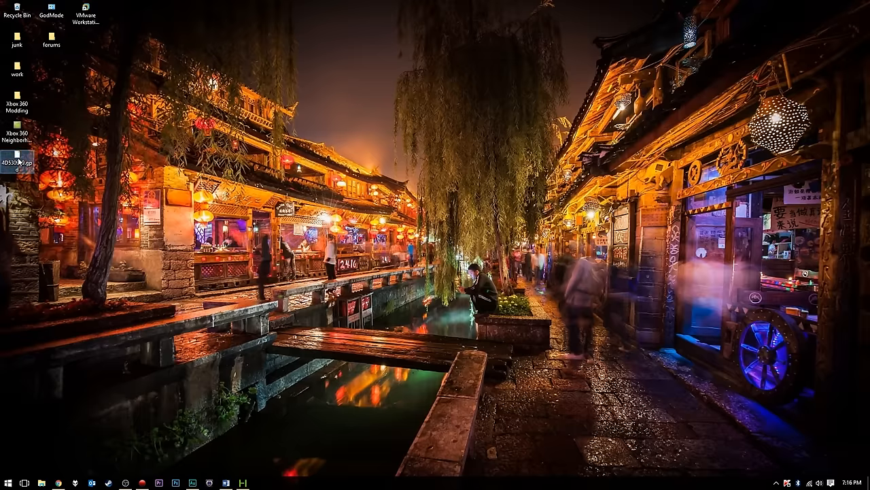
drag(17, 163, 85, 133)
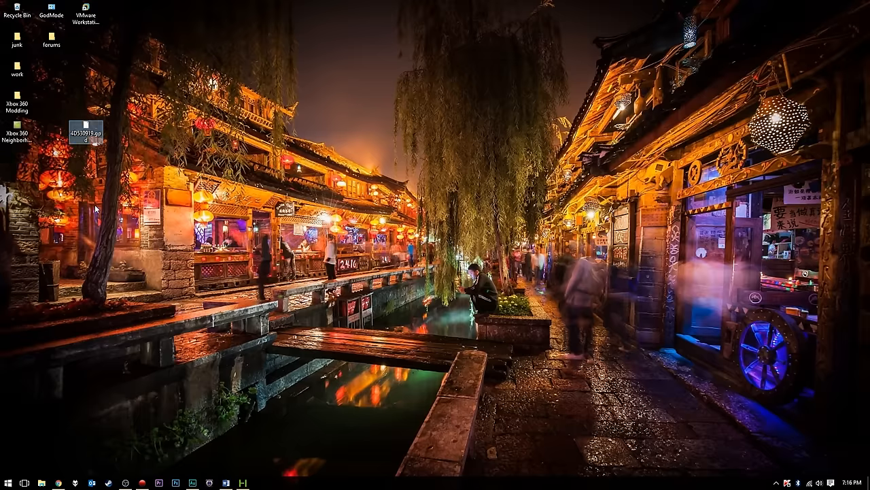
mouse_move(92, 134)
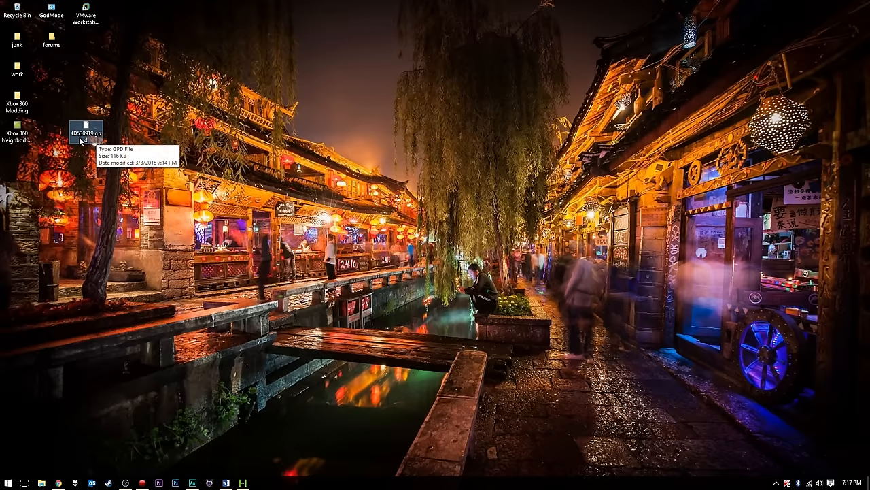
mouse_move(56, 155)
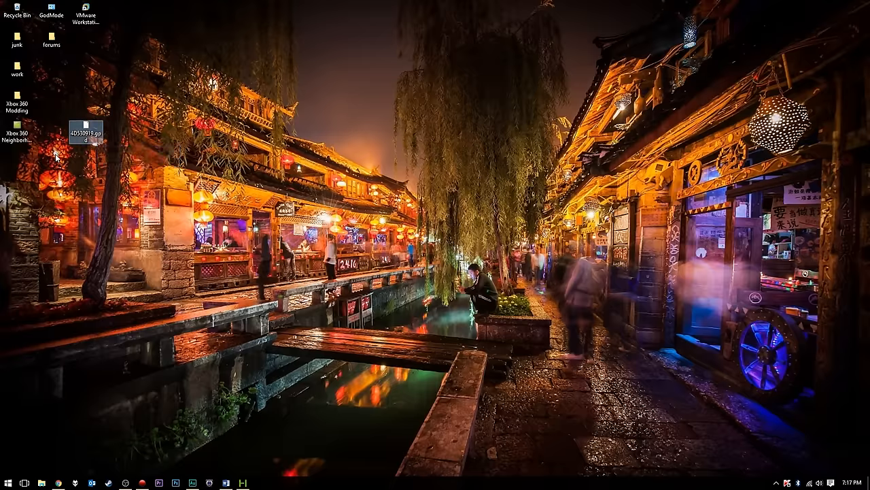
click(87, 131)
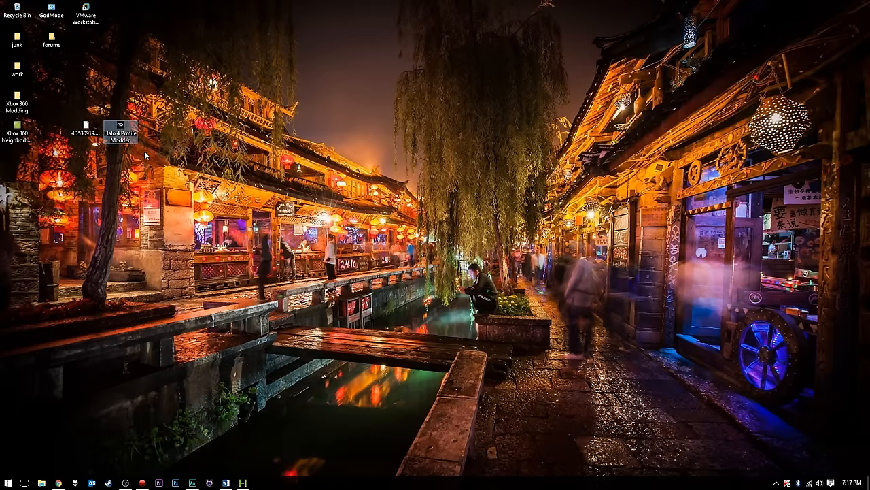
click(119, 133)
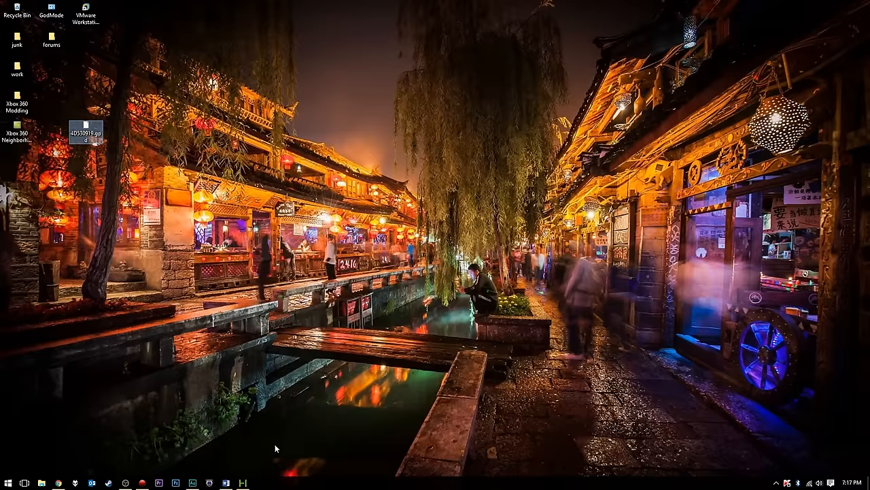
mouse_move(242, 482)
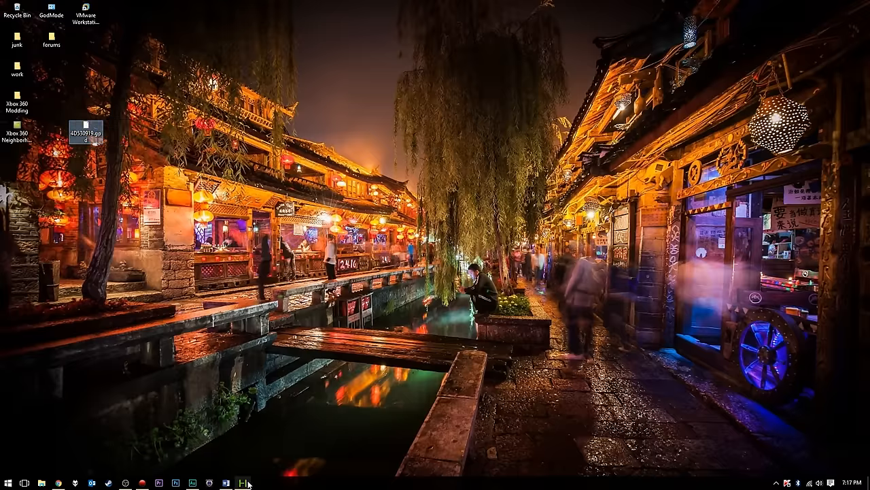
Launch Horizon and open the gamer profile package from the USB memory unit's Gamer Profiles folder.
click(242, 483)
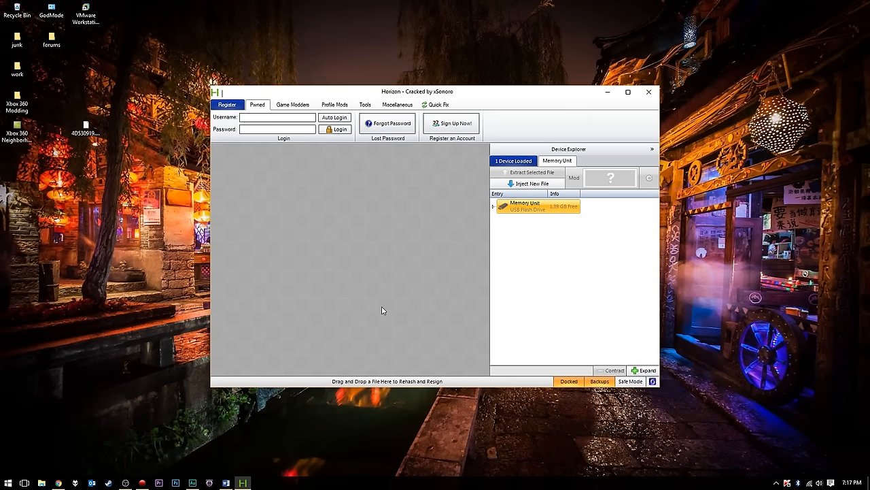
mouse_move(516, 209)
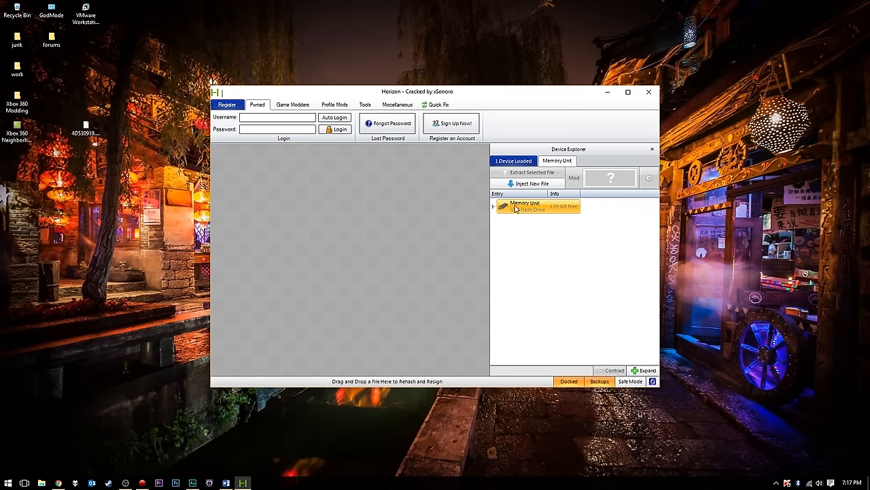
mouse_move(499, 209)
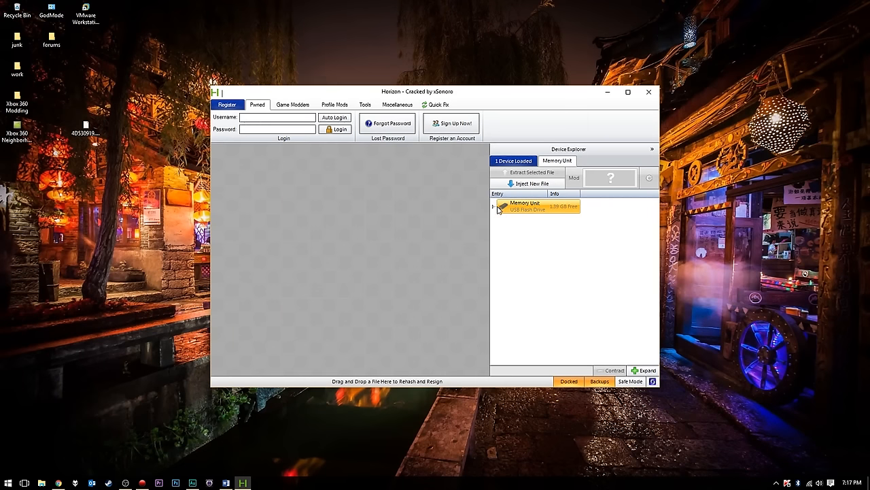
click(494, 207)
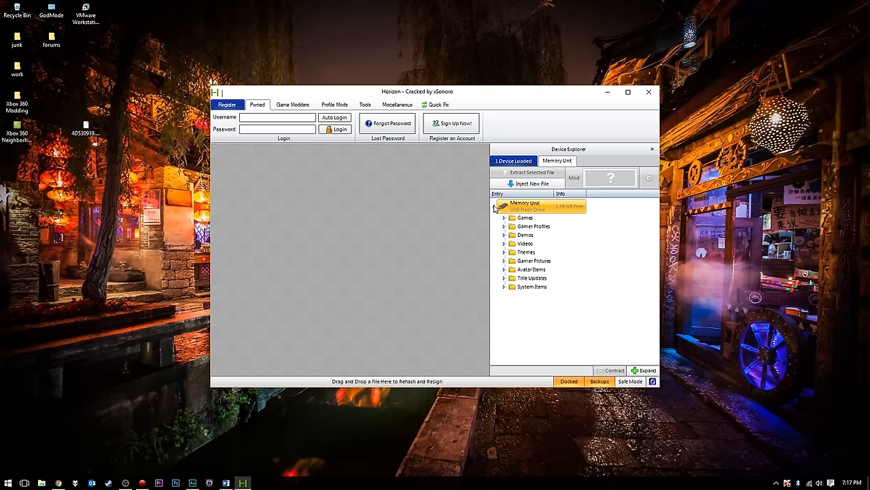
click(533, 226)
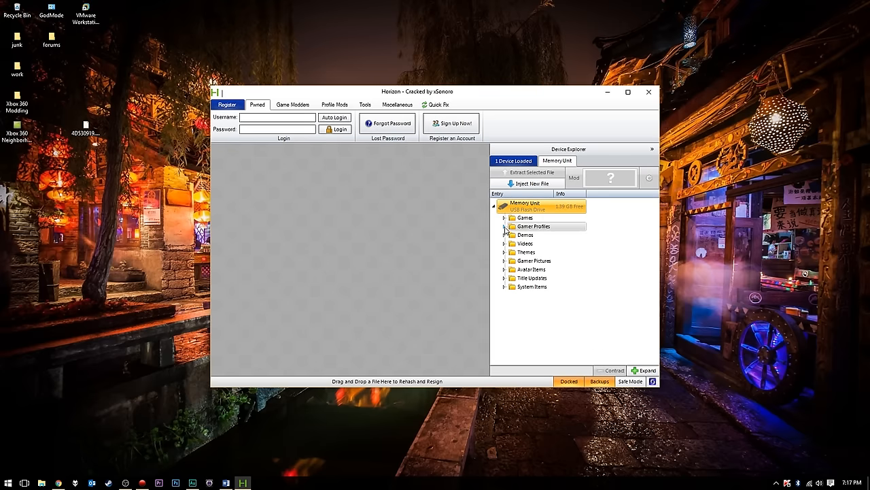
click(518, 226)
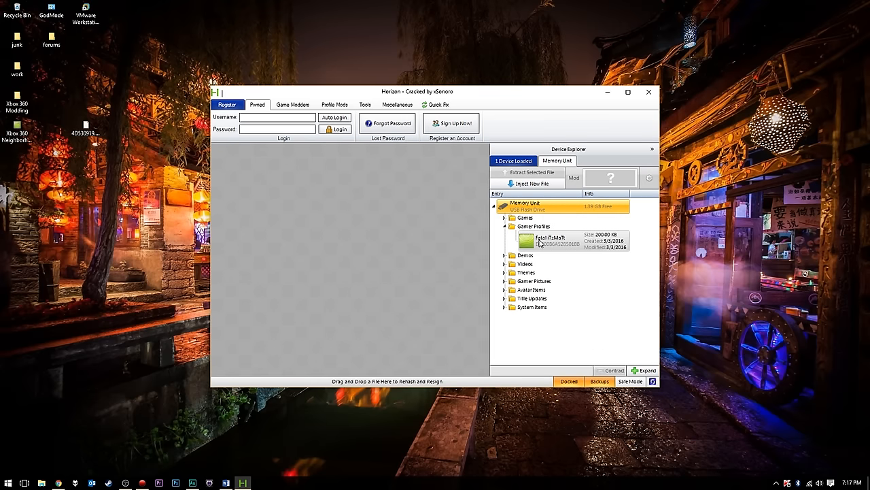
double_click(546, 240)
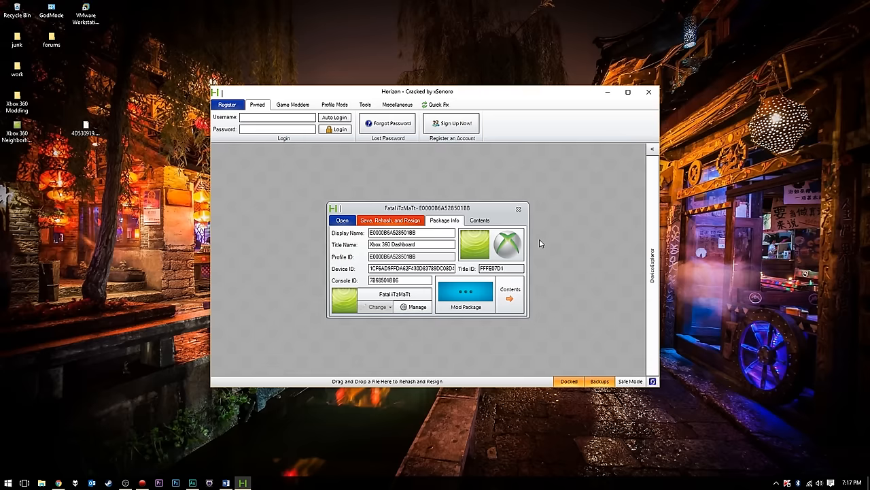
mouse_move(467, 225)
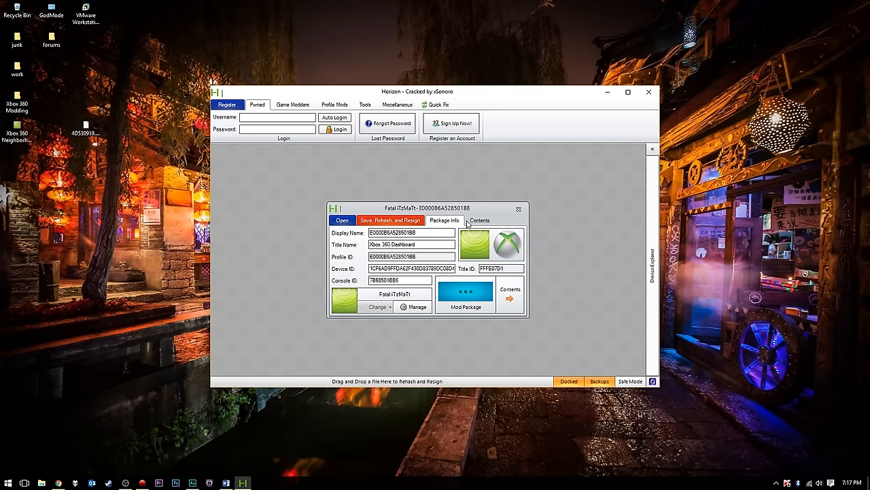
View the package Contents and select the 4D530919.gpd entry.
click(479, 220)
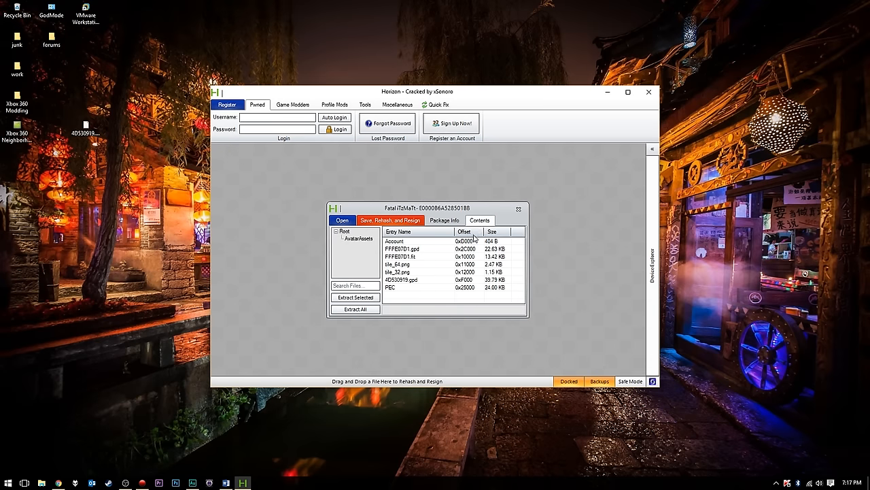
mouse_move(405, 286)
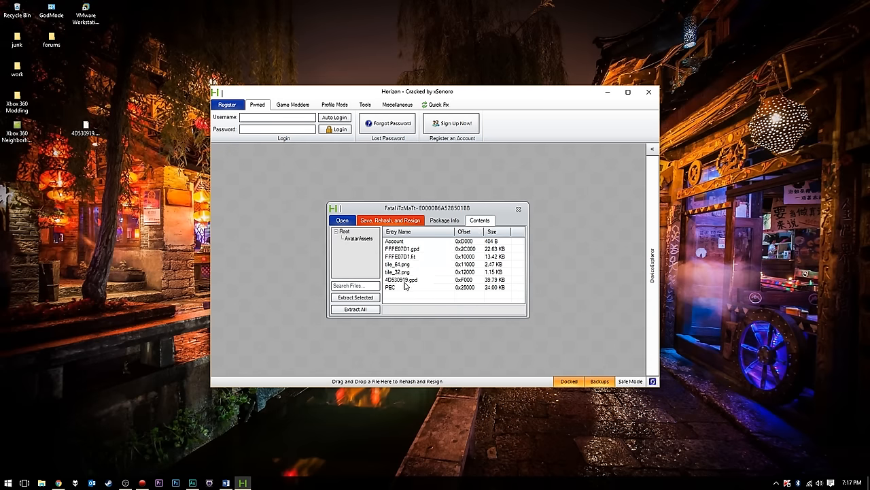
click(401, 279)
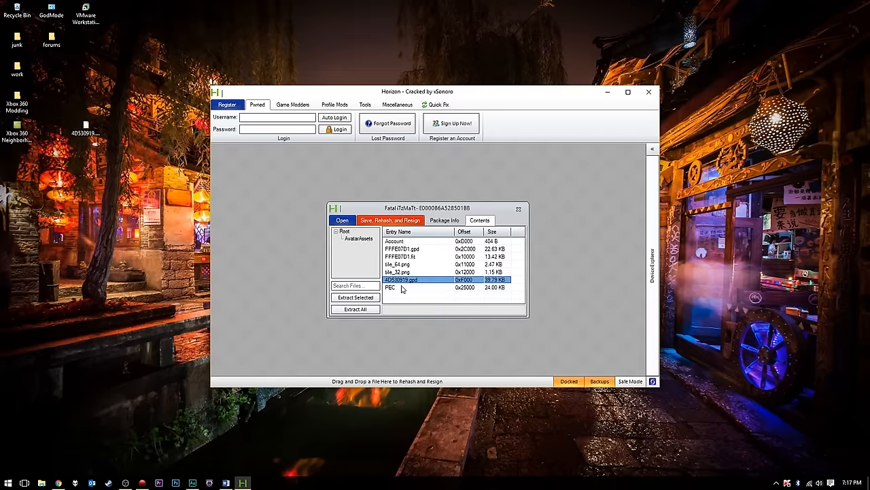
mouse_move(389, 285)
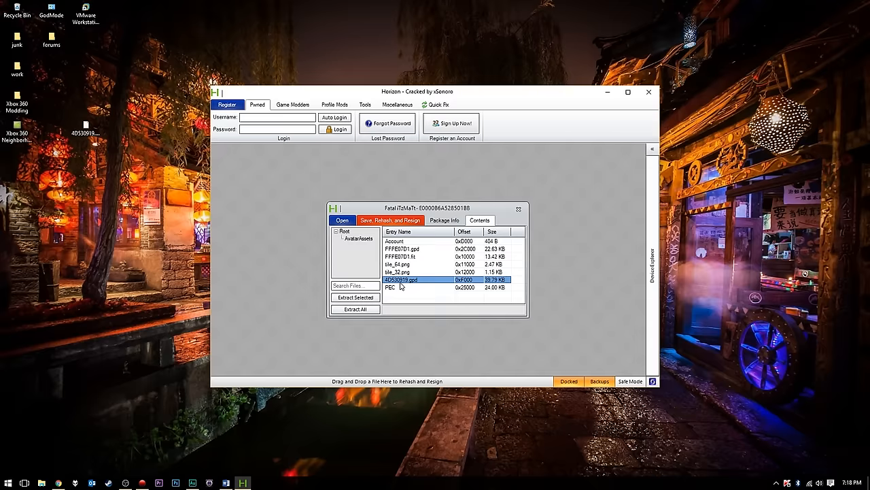
mouse_move(416, 286)
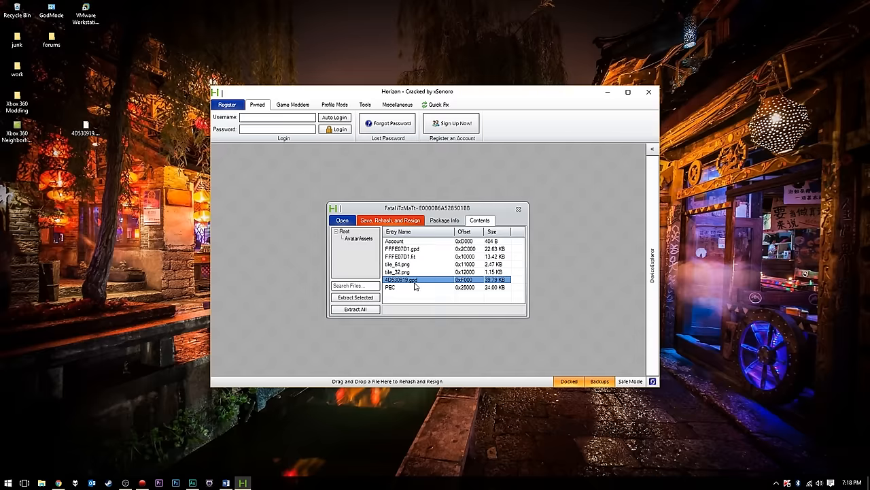
mouse_move(420, 283)
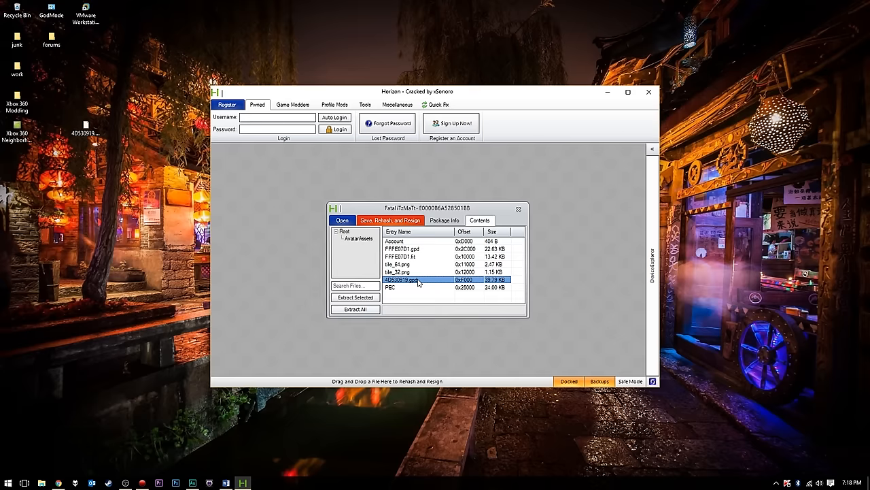
Extract the original 4D530919.gpd to Documents as a backup.
click(355, 298)
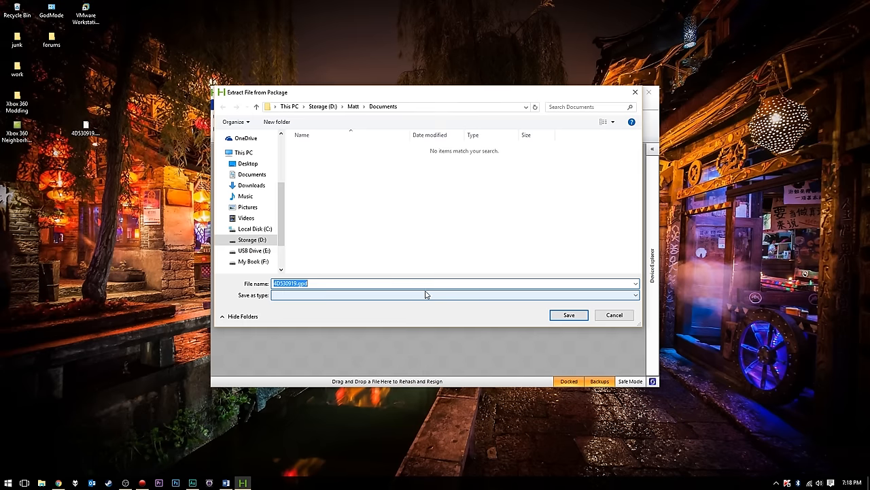
click(251, 174)
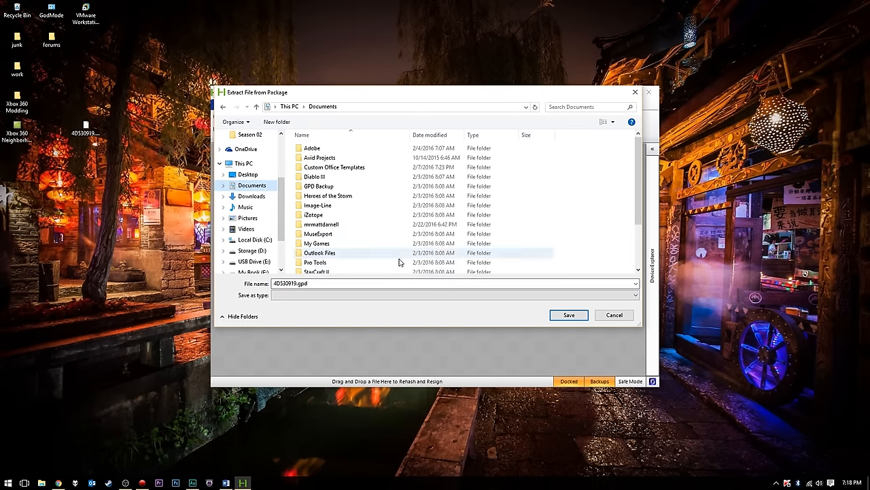
click(569, 315)
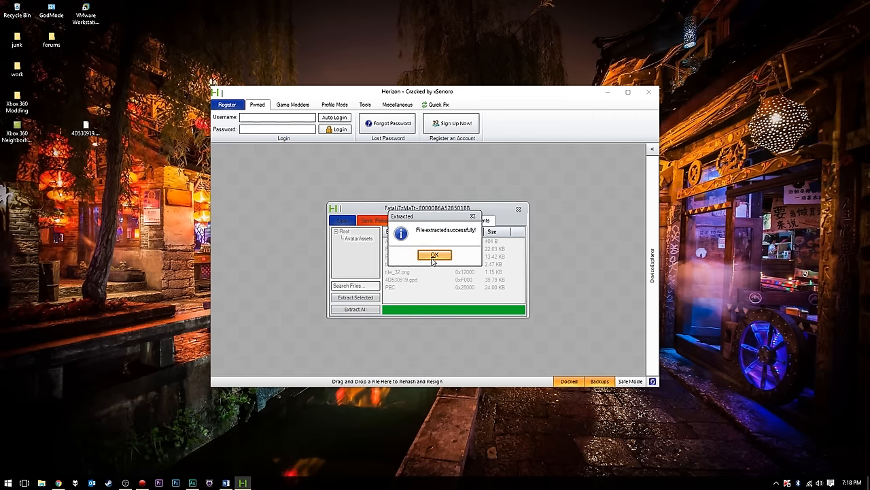
click(434, 255)
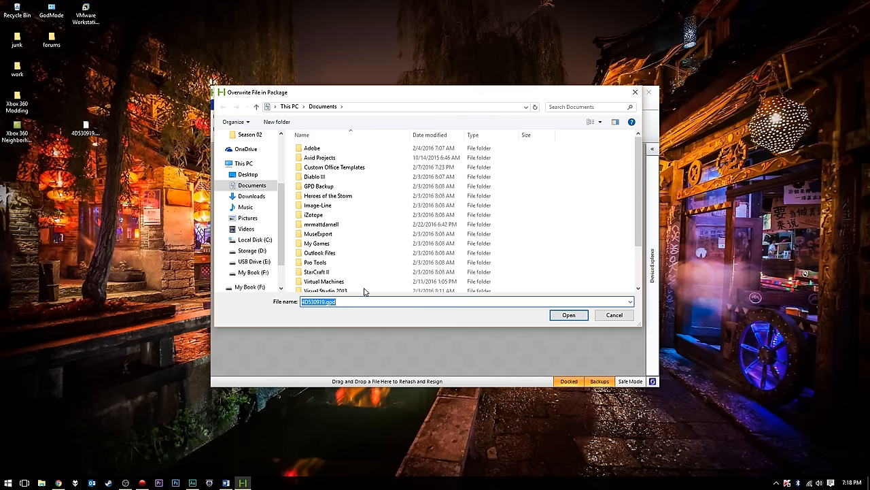
Replace the profile's 4D530919.gpd with the modded copy from the Desktop.
click(249, 174)
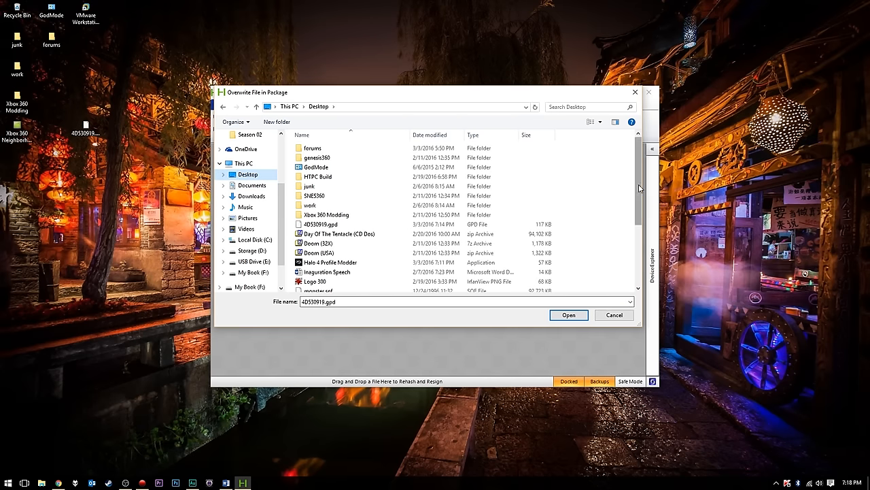
scroll(down, 3)
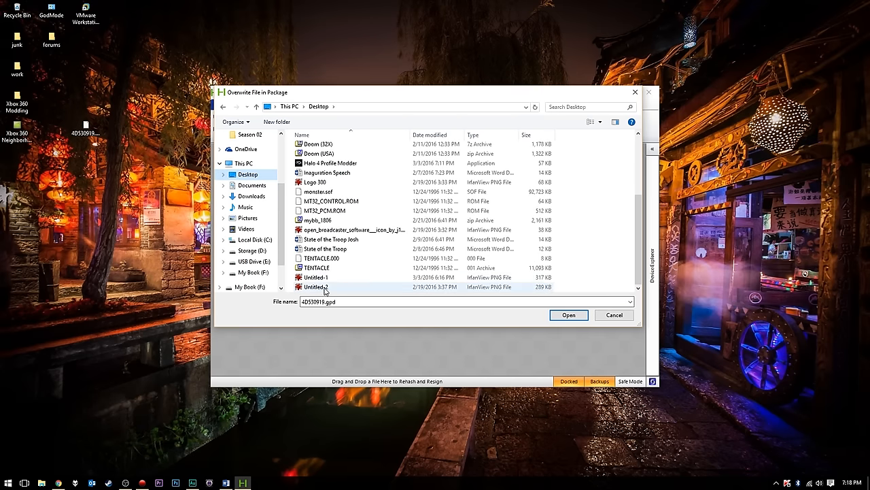
scroll(up, 3)
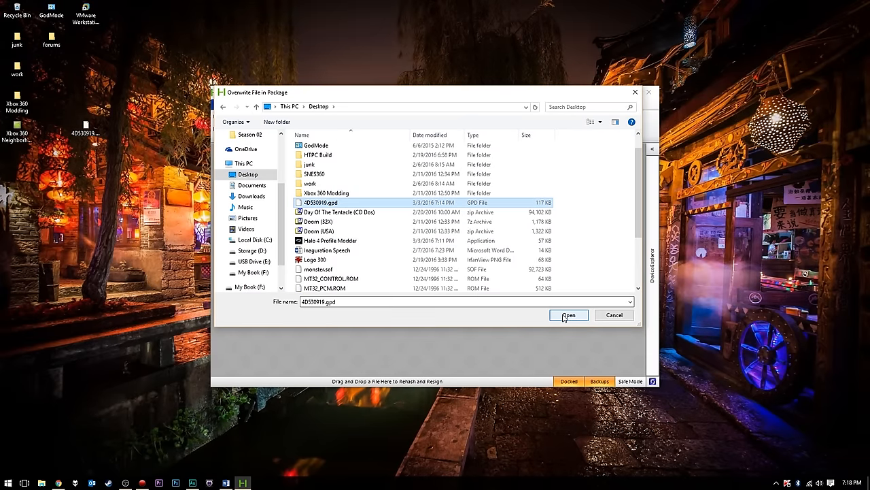
click(569, 315)
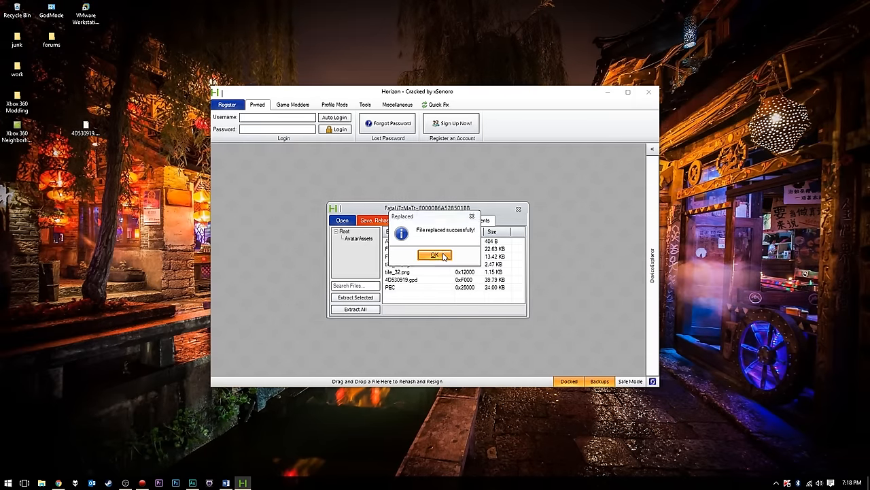
Save, rehash and resign the modified profile to the USB drive (done twice).
click(434, 255)
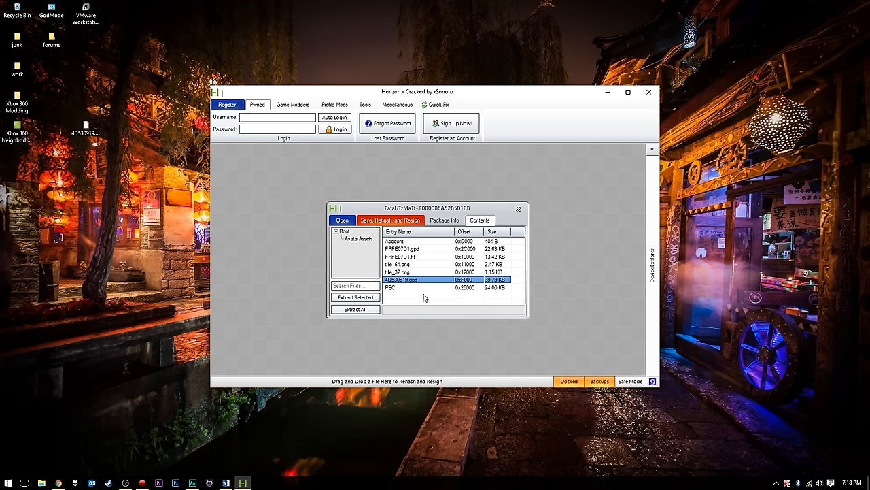
click(390, 220)
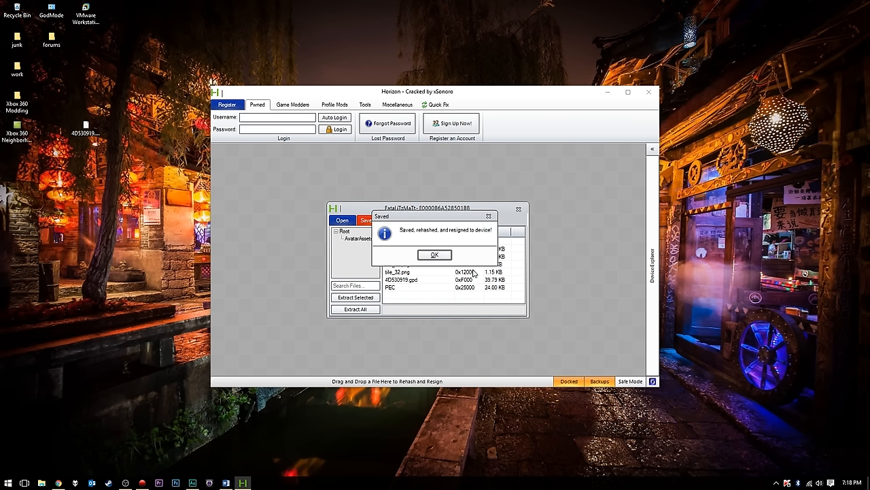
click(434, 254)
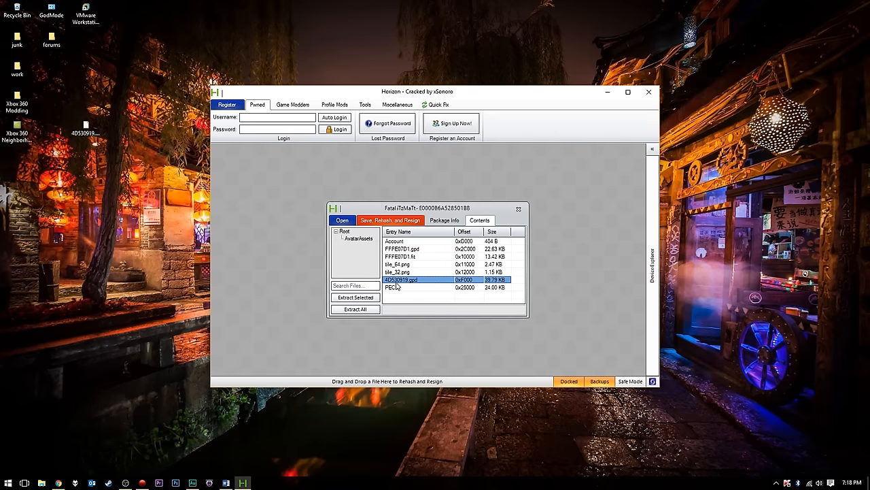
click(390, 219)
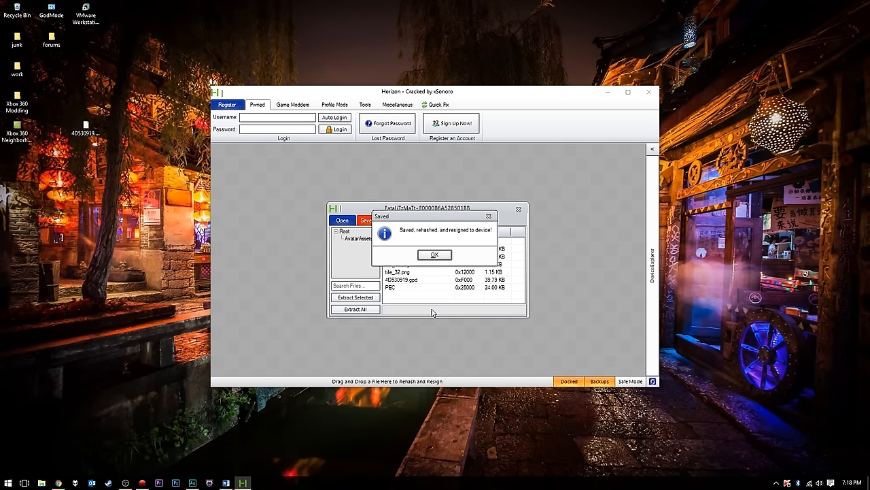
click(434, 255)
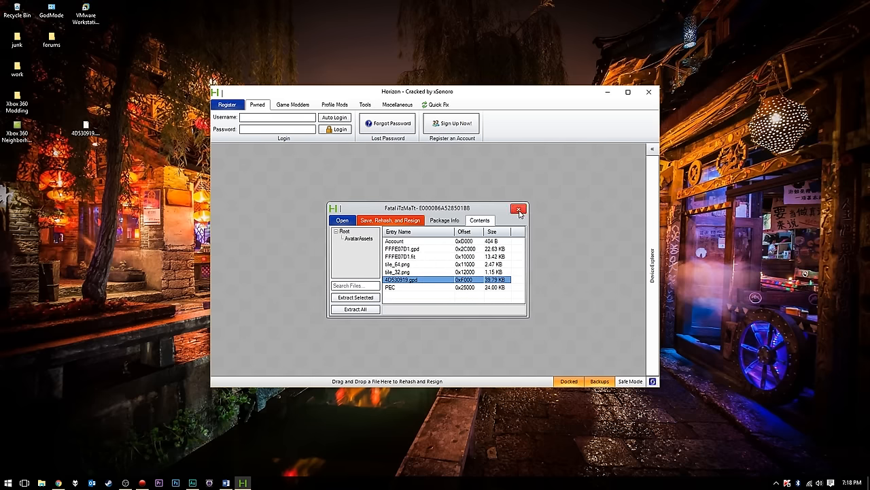
Close the profile package, collapse Gamer Profiles and exit Horizon.
click(519, 209)
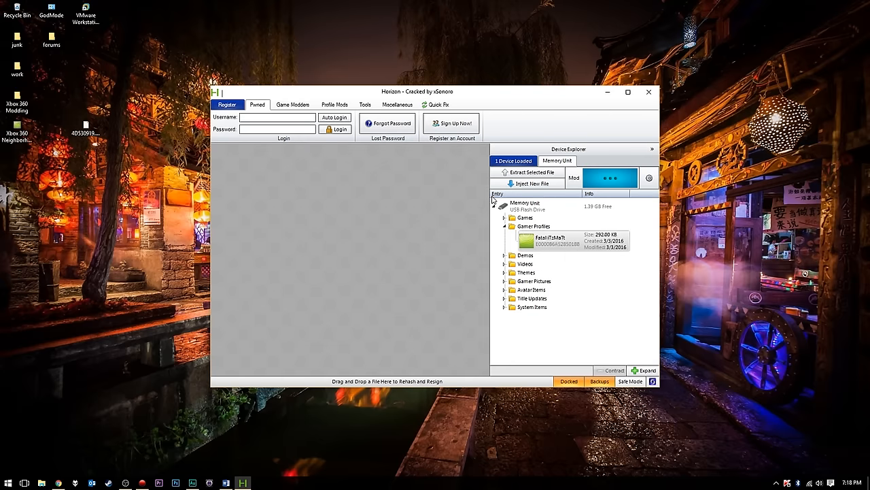
click(534, 226)
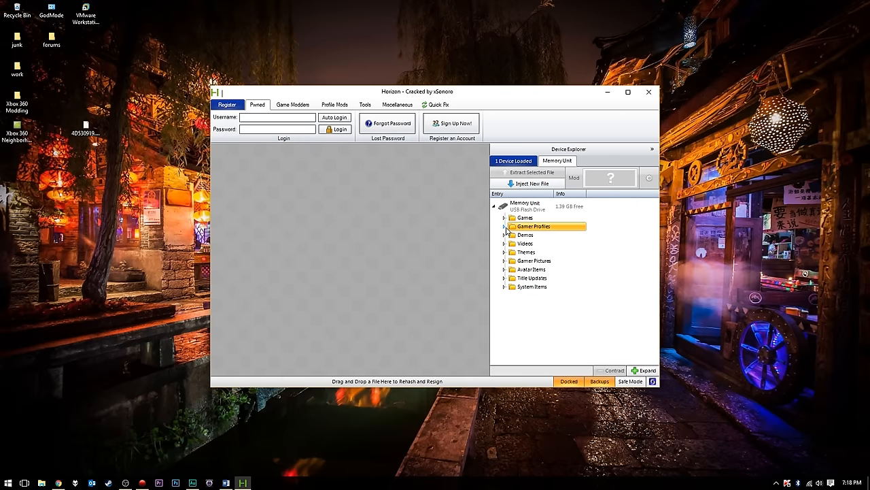
mouse_move(648, 92)
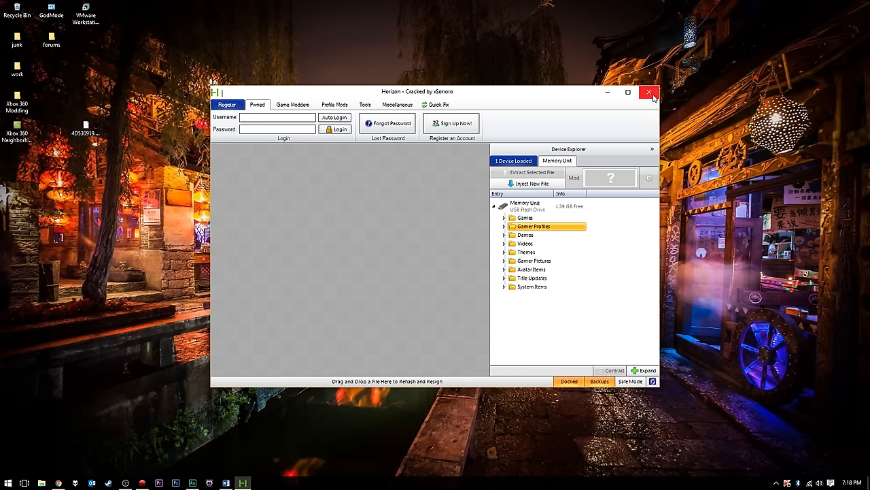
click(648, 92)
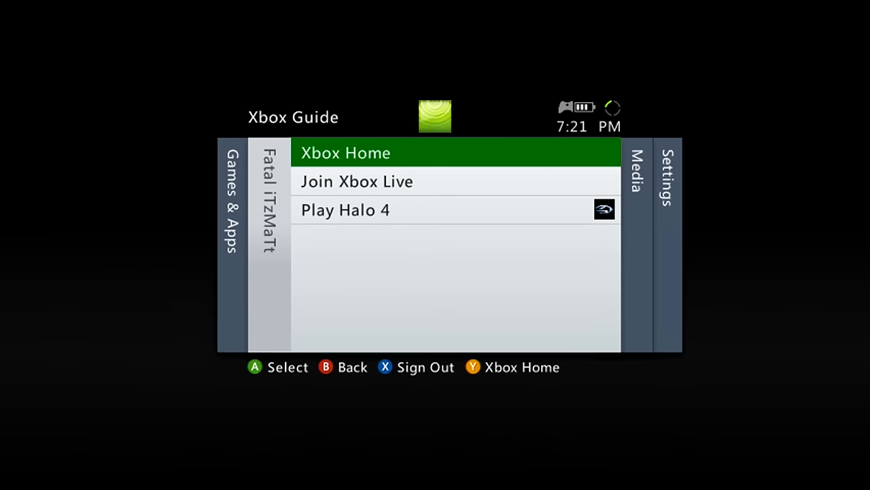
Scroll the Xbox 360 guide down to the Play Halo 4 option.
scroll(down, 3)
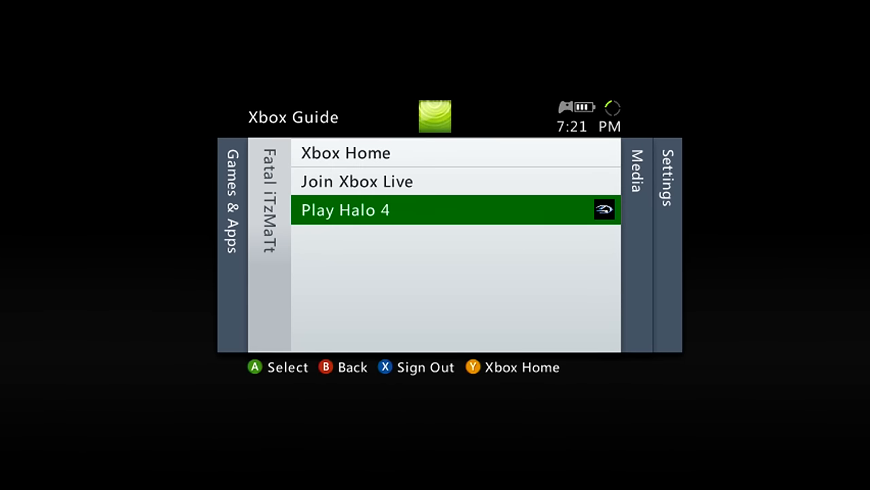